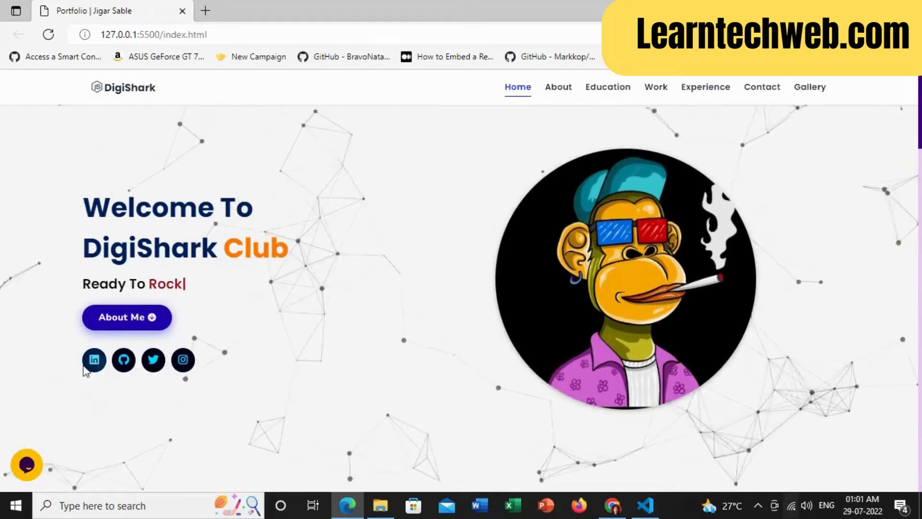
Step: Browse the local DigiShark portfolio page, visiting its My Team and About Us sections
{"action": "scroll", "scroll_direction": "down", "scroll_amount": 3}
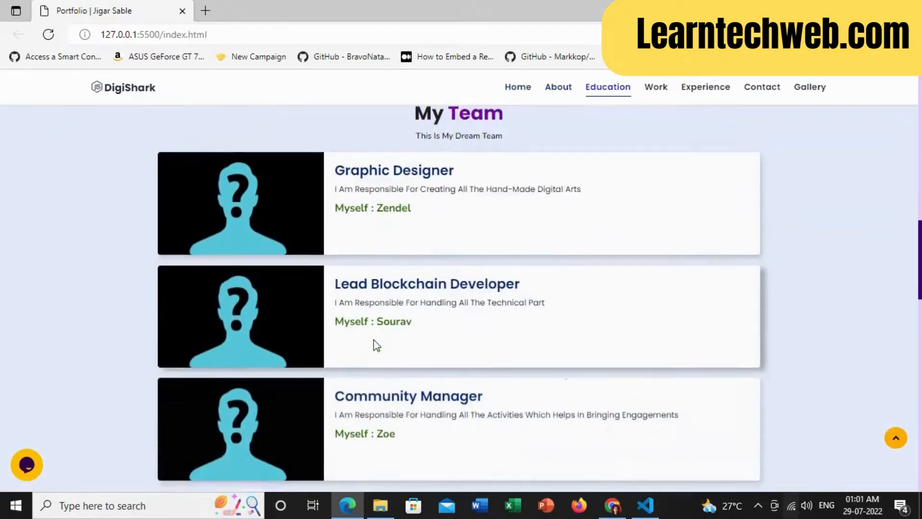
{"action": "scroll", "scroll_direction": "down", "scroll_amount": 3}
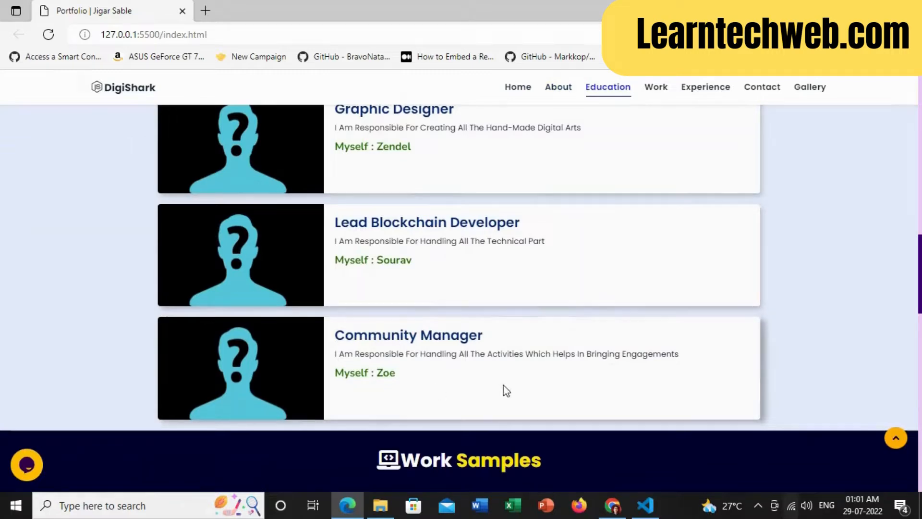
{"action": "scroll", "scroll_direction": "down", "scroll_amount": 3}
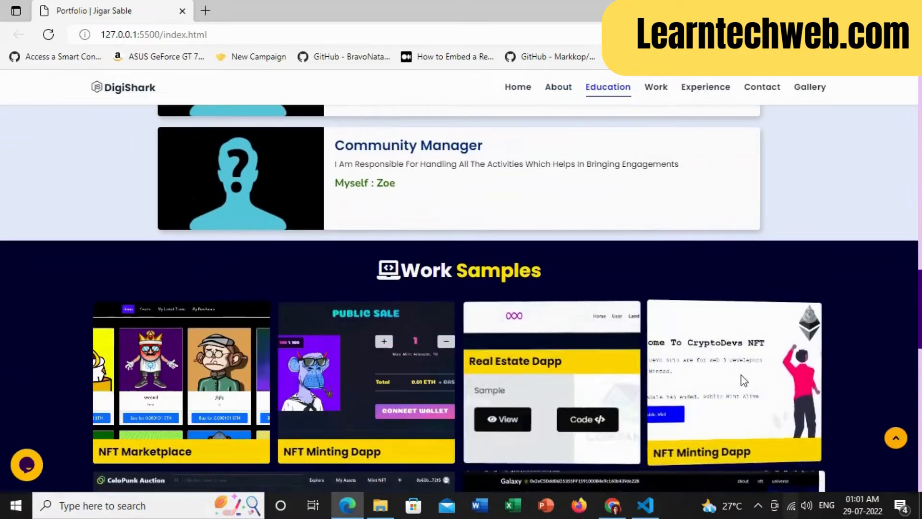
{"action": "scroll", "scroll_direction": "down", "scroll_amount": 3}
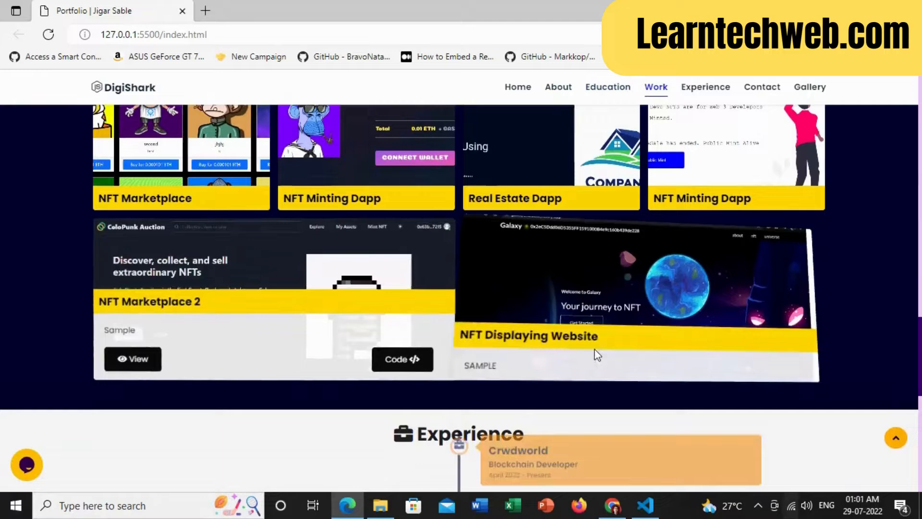
{"action": "scroll", "scroll_direction": "up", "scroll_amount": 3}
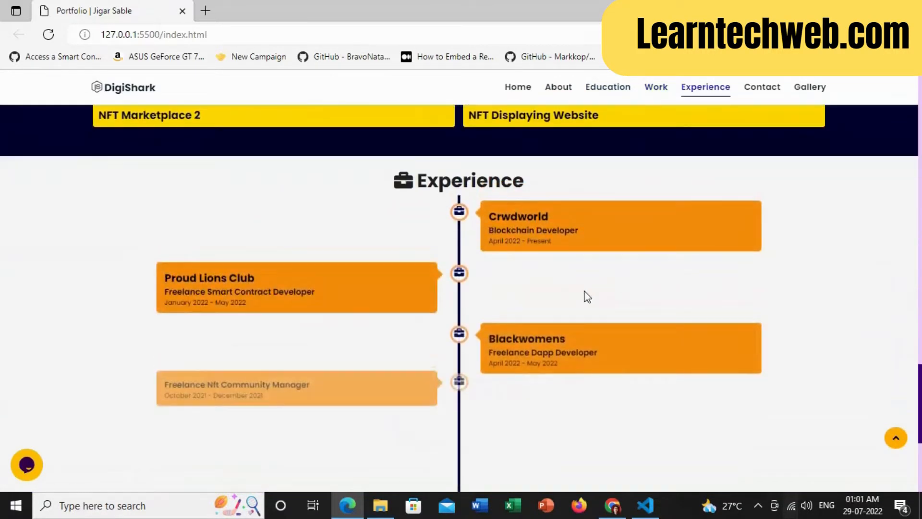
{"action": "scroll", "scroll_direction": "up", "scroll_amount": 3}
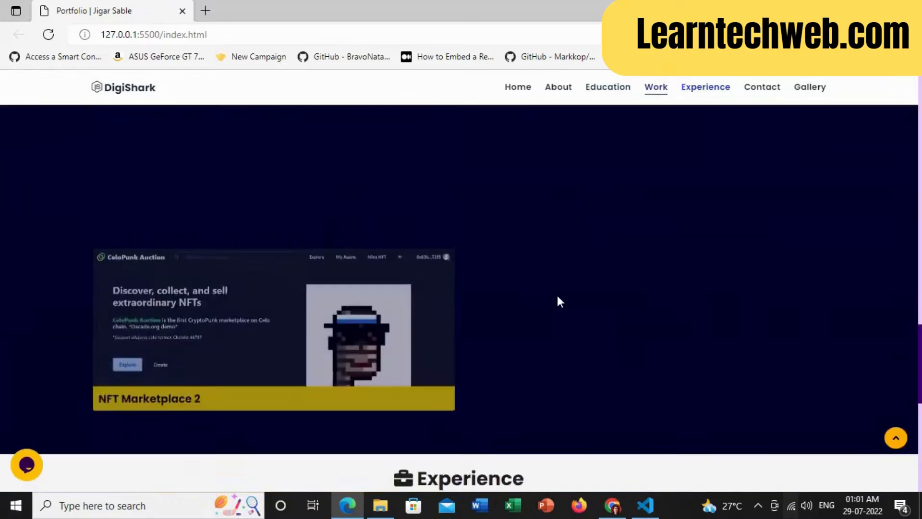
{"action": "scroll", "scroll_direction": "up", "scroll_amount": 3}
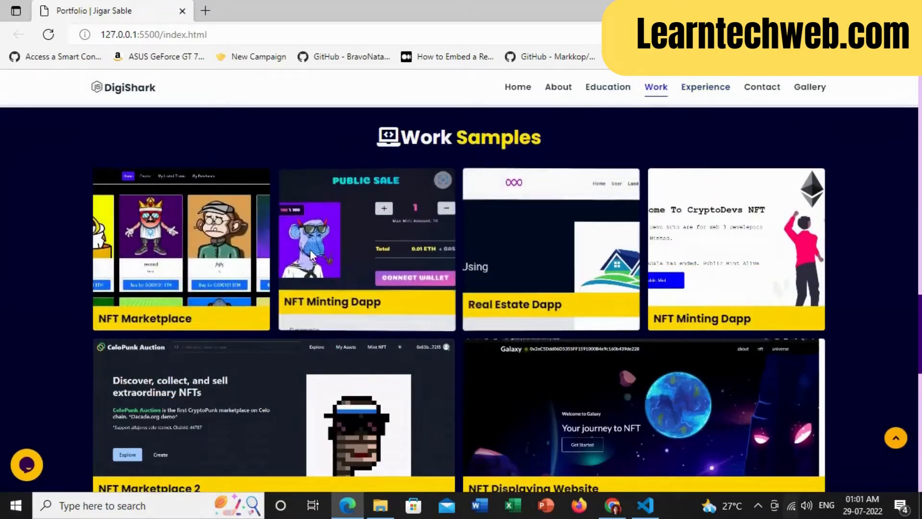
{"action": "left_click", "coordinate": [607, 86]}
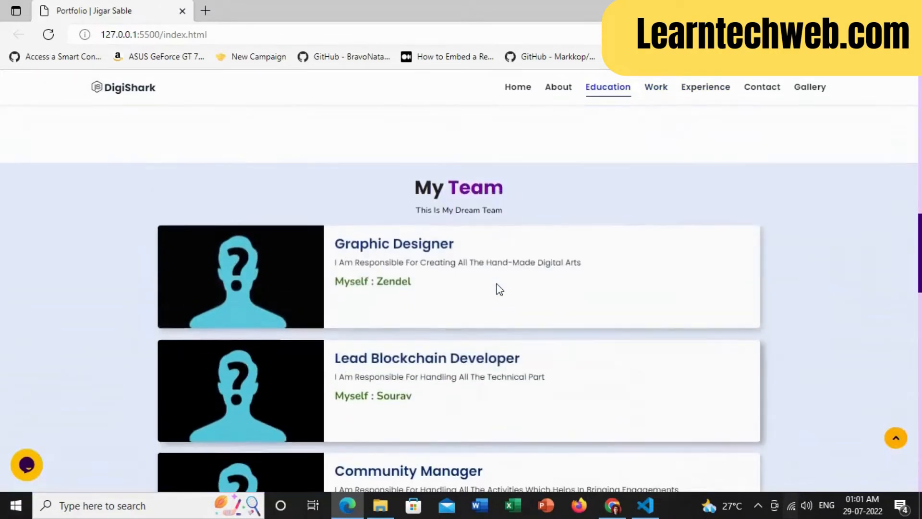
{"action": "left_click", "coordinate": [557, 87]}
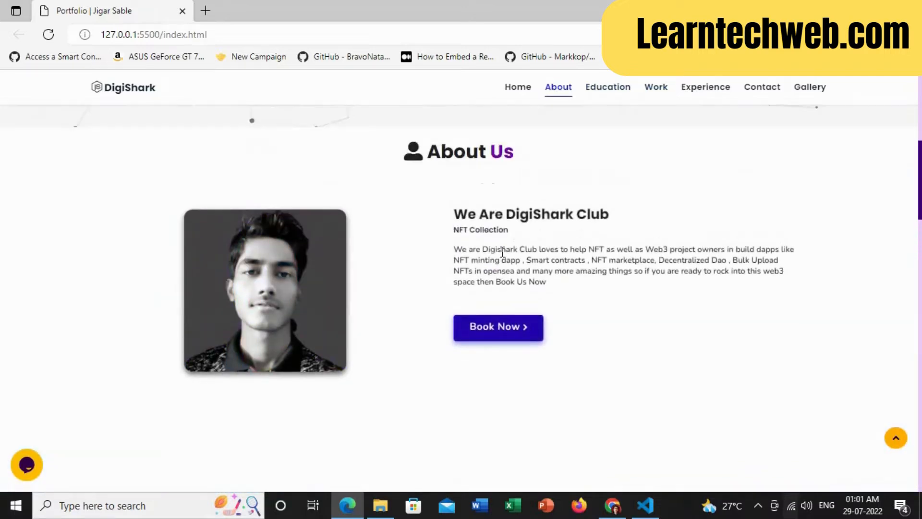
{"action": "left_click", "coordinate": [517, 86]}
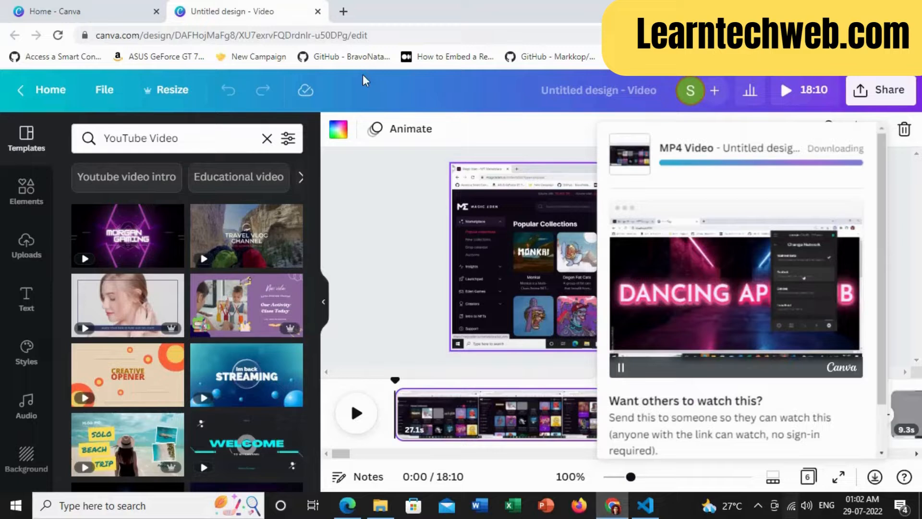
Step: Search Google for 'netlify' in a new tab and open the official netlify.com result
{"action": "left_click", "coordinate": [344, 12]}
{"action": "type", "text": "netlify"}
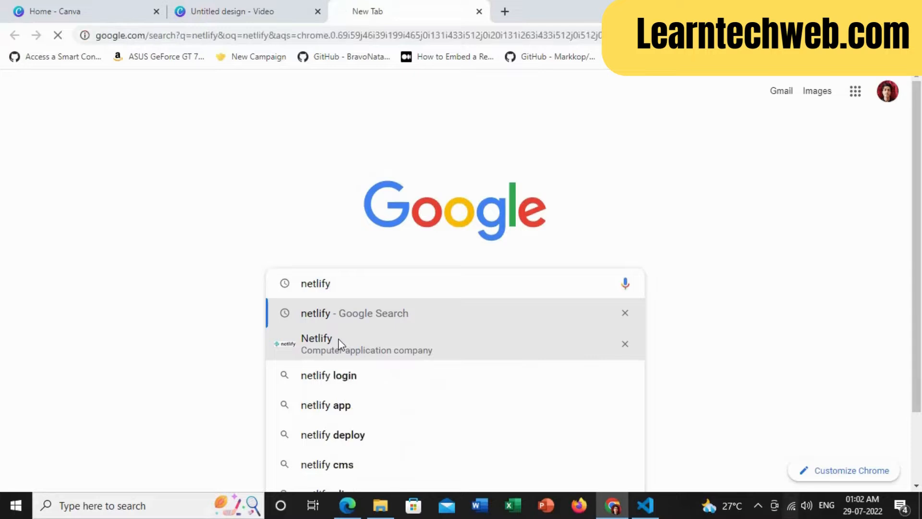
{"action": "left_click", "coordinate": [355, 313]}
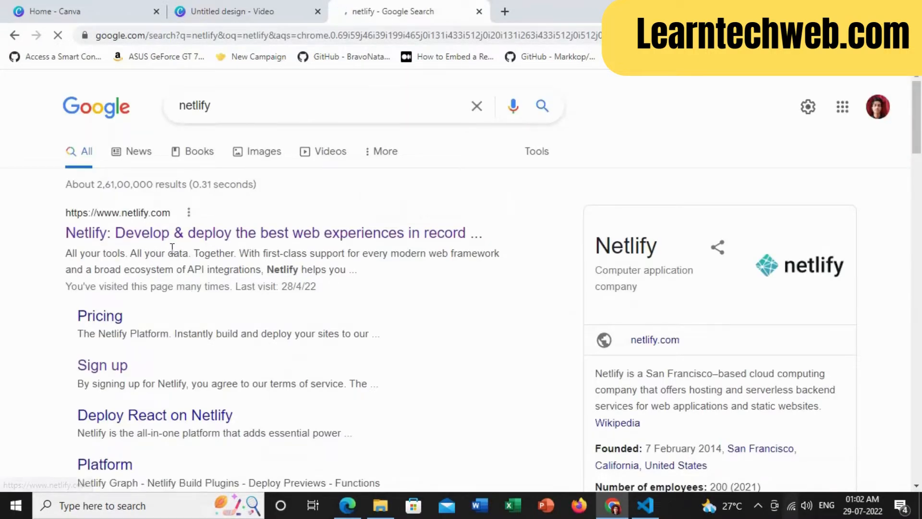
{"action": "left_click", "coordinate": [273, 233]}
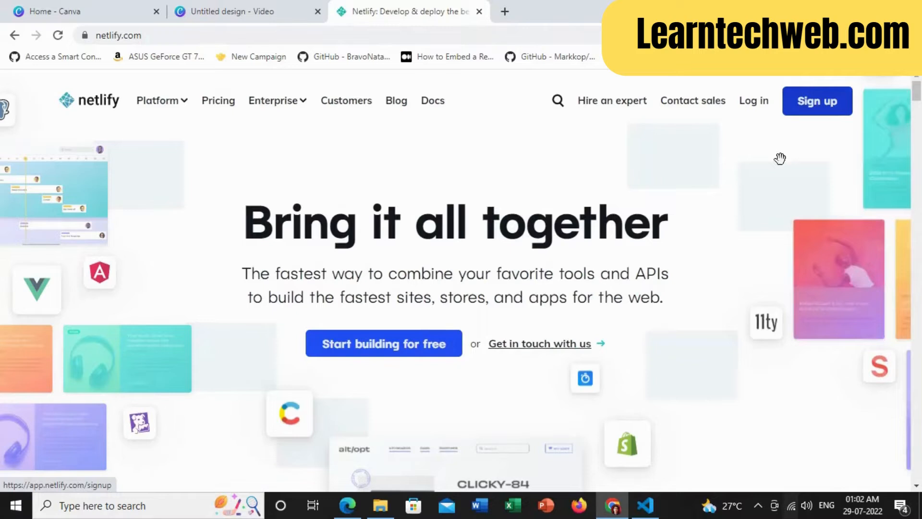
{"action": "mouse_move", "coordinate": [754, 109]}
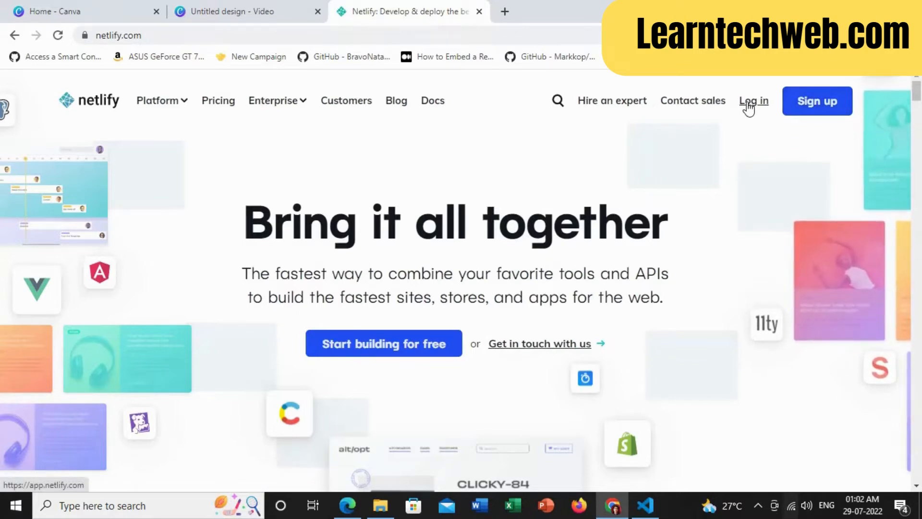
Step: Log in to Netlify, reach the Team overview and expand the Add new site menu
{"action": "left_click", "coordinate": [753, 101]}
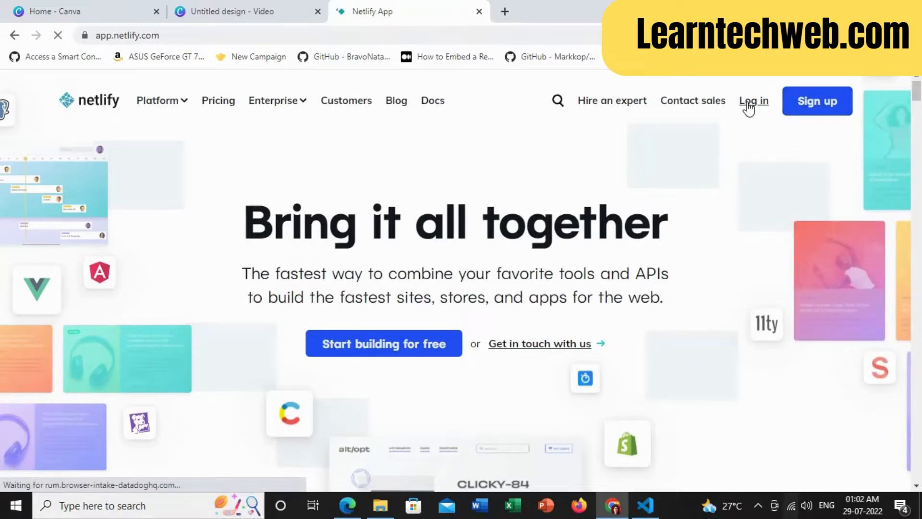
{"action": "left_click", "coordinate": [753, 101]}
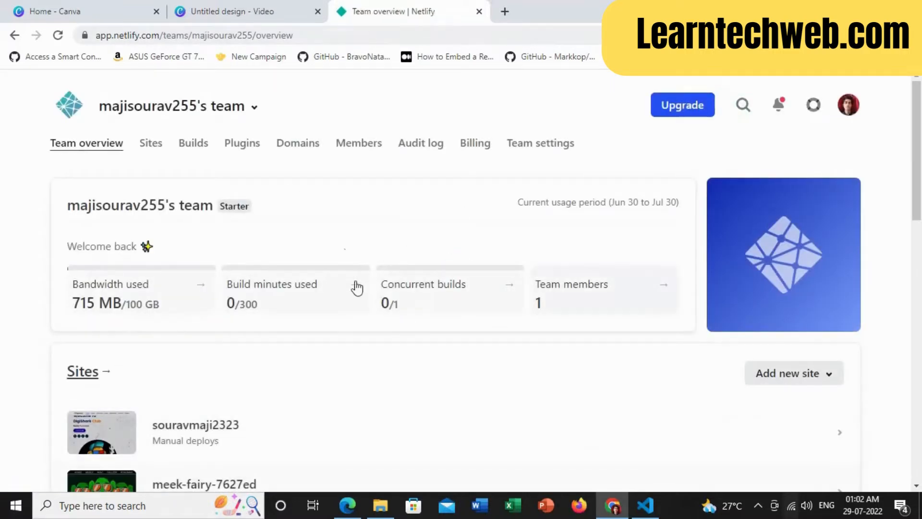
{"action": "mouse_move", "coordinate": [141, 309]}
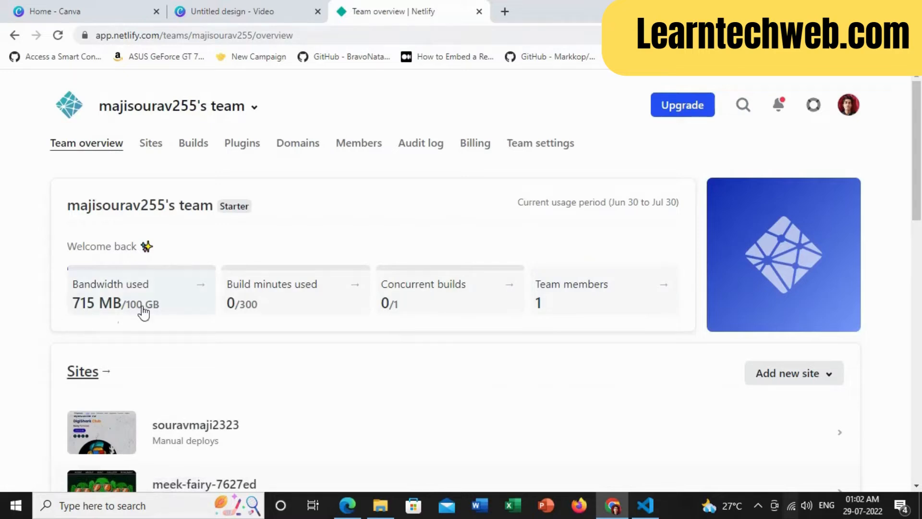
{"action": "mouse_move", "coordinate": [299, 315]}
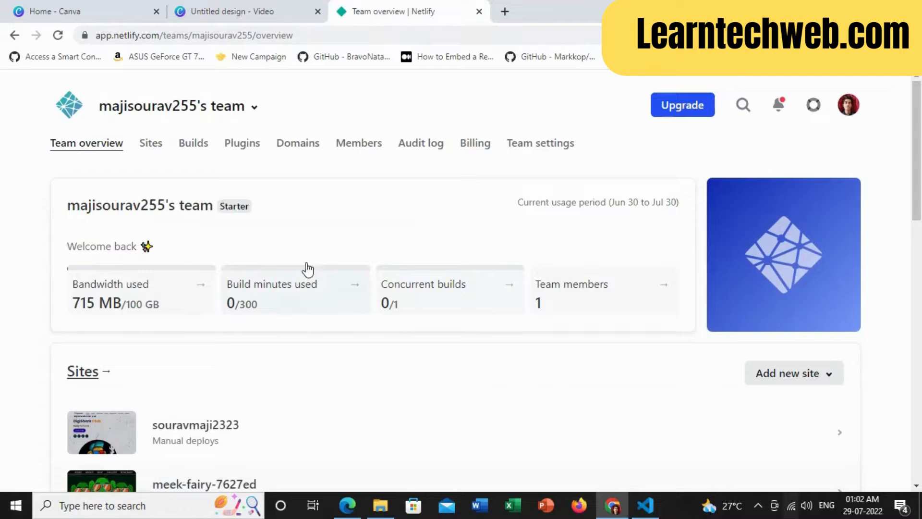
{"action": "left_click", "coordinate": [793, 373]}
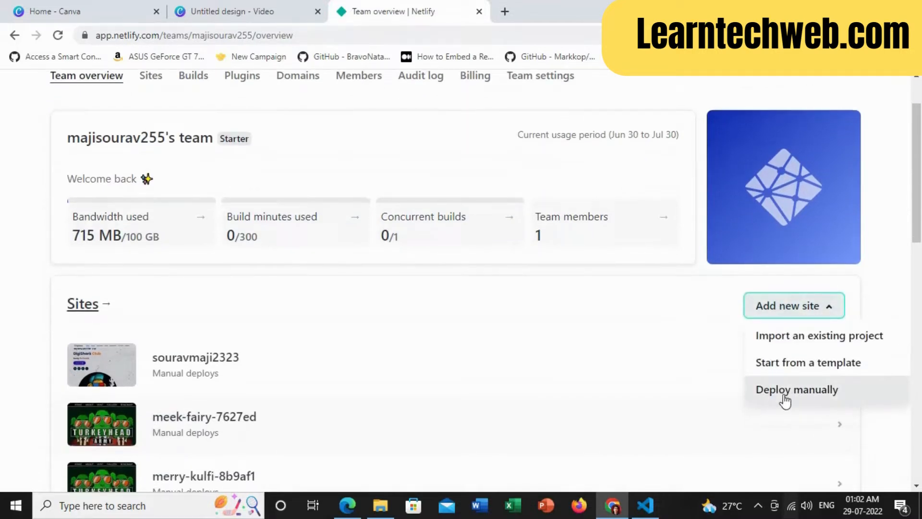
Step: Choose Deploy manually and bring up the Portfolio-Website-main folder in File Explorer
{"action": "left_click", "coordinate": [797, 389]}
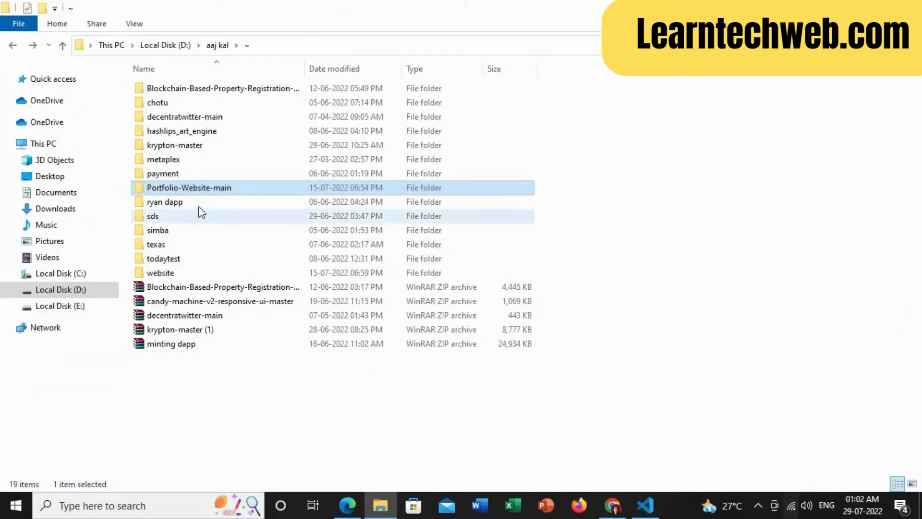
{"action": "mouse_move", "coordinate": [645, 504]}
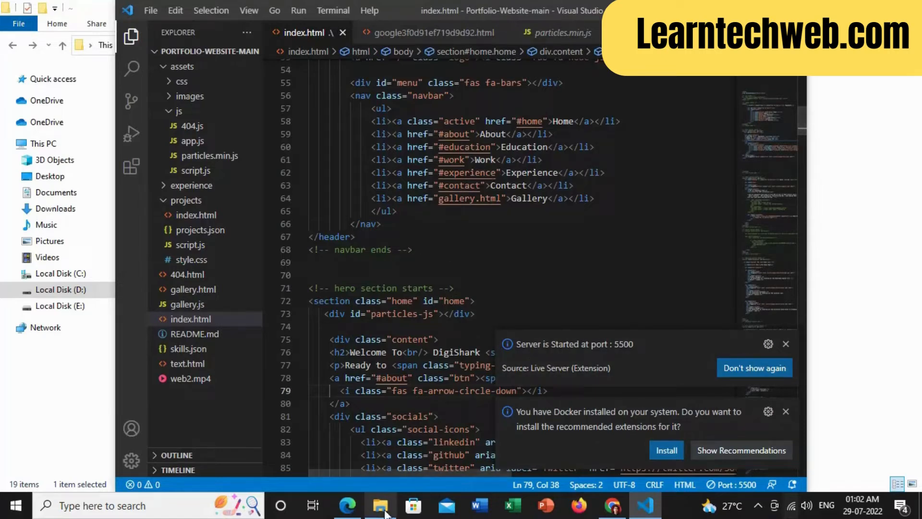
{"action": "left_click", "coordinate": [381, 506]}
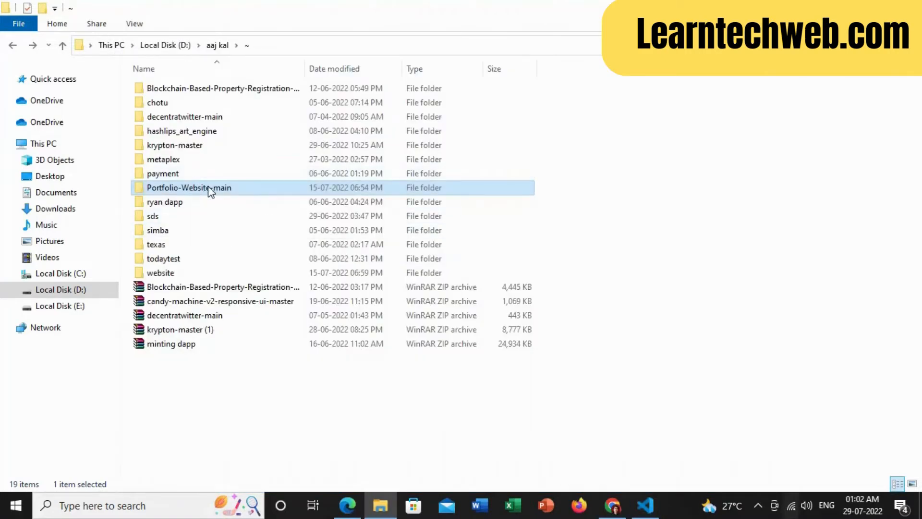
{"action": "double_click", "coordinate": [189, 187]}
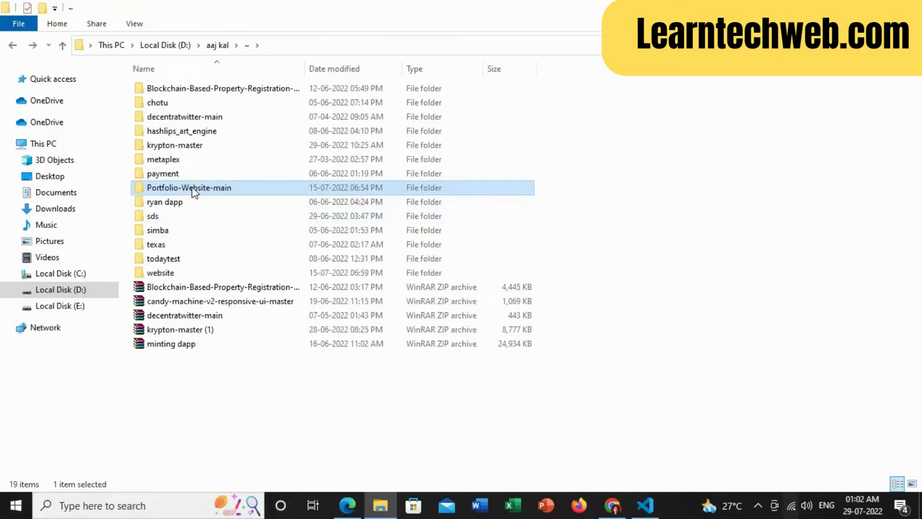
{"action": "mouse_move", "coordinate": [612, 505]}
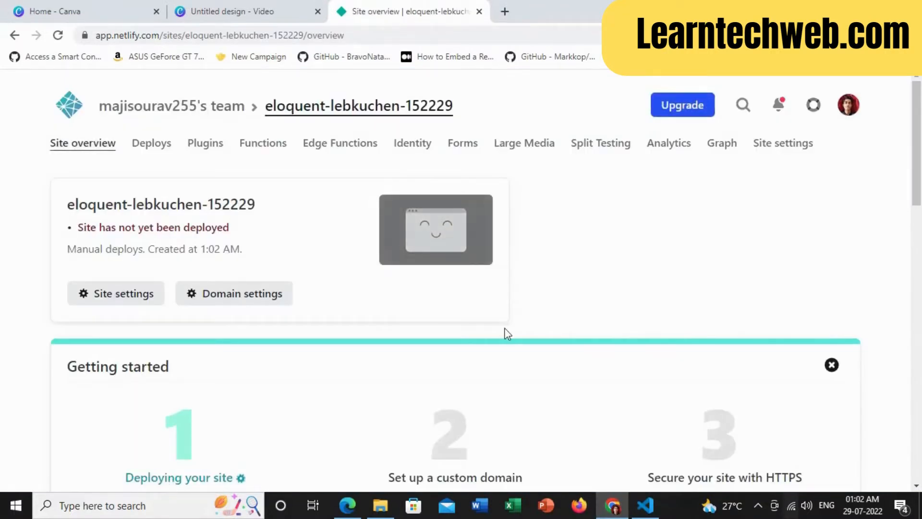
{"action": "mouse_move", "coordinate": [397, 390]}
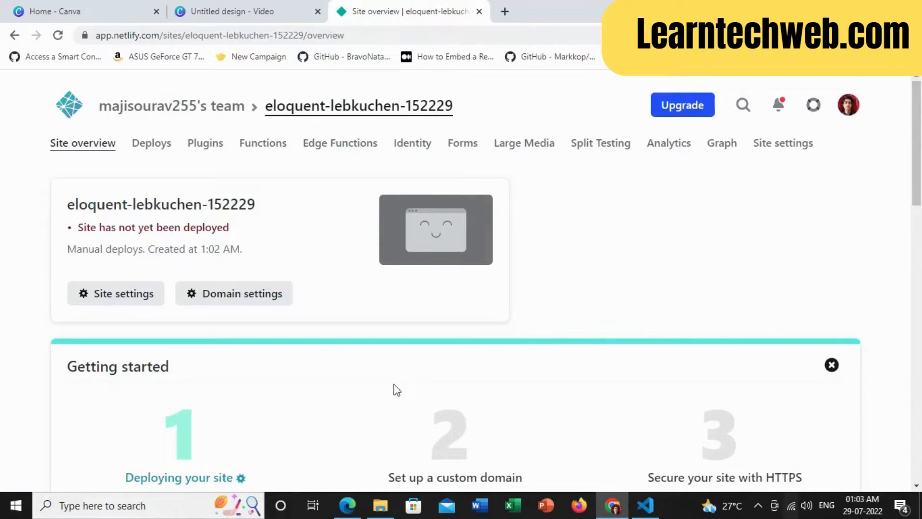
Step: Check the new site's deploy status, then go back to the Team overview listing eloquent-lebkuchen-152229
{"action": "scroll", "scroll_direction": "down", "scroll_amount": 3}
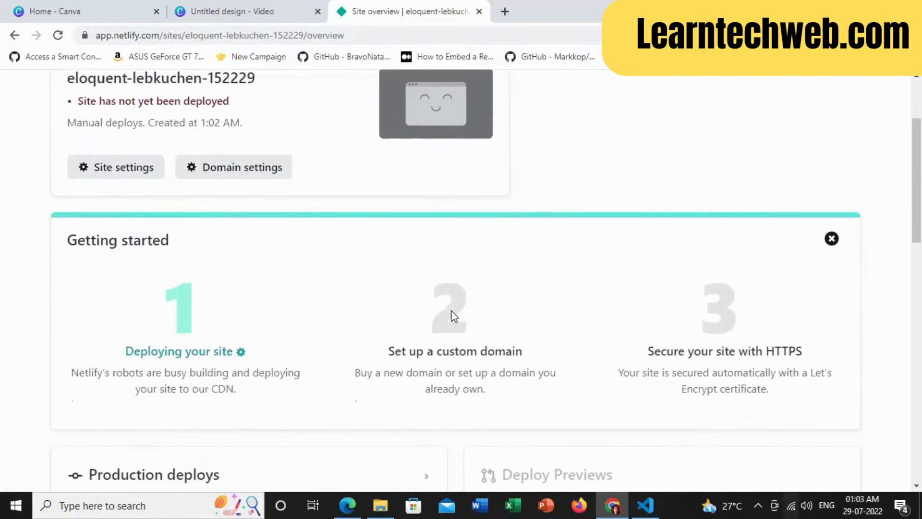
{"action": "scroll", "scroll_direction": "down", "scroll_amount": 3}
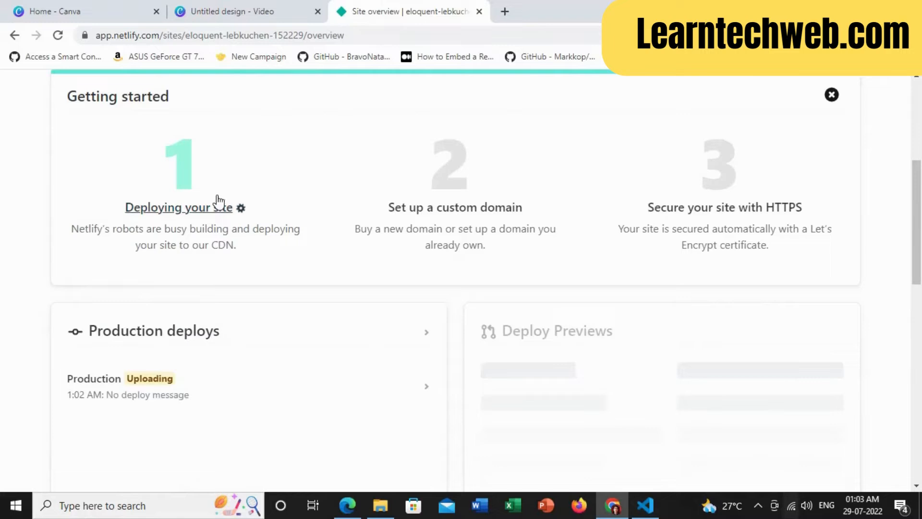
{"action": "mouse_move", "coordinate": [171, 385]}
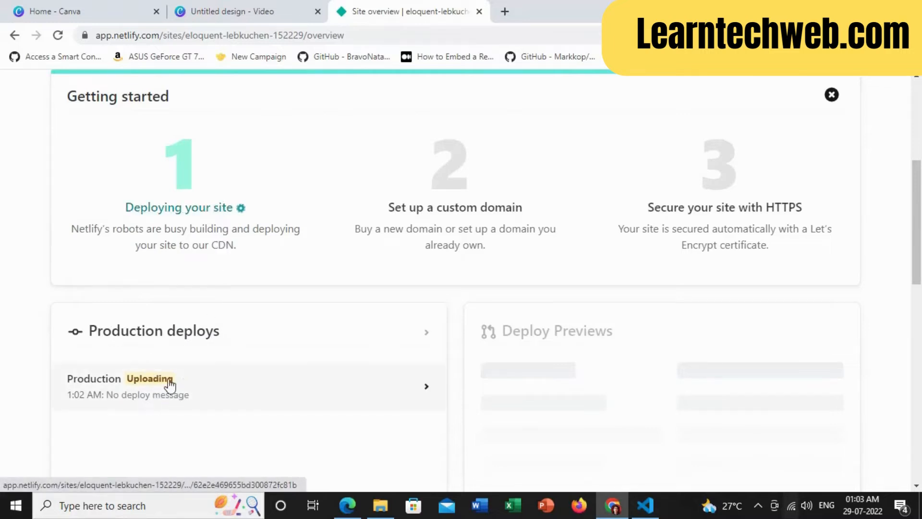
{"action": "mouse_move", "coordinate": [290, 216]}
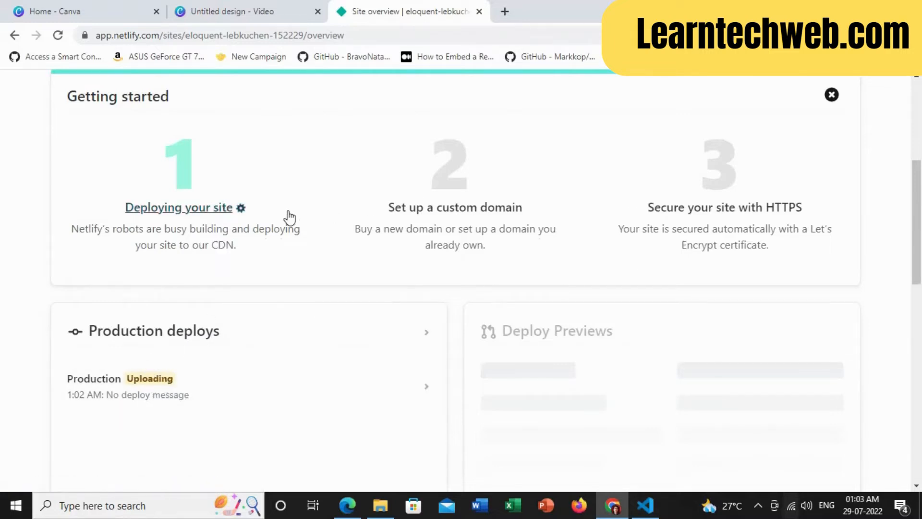
{"action": "scroll", "scroll_direction": "up", "scroll_amount": 3}
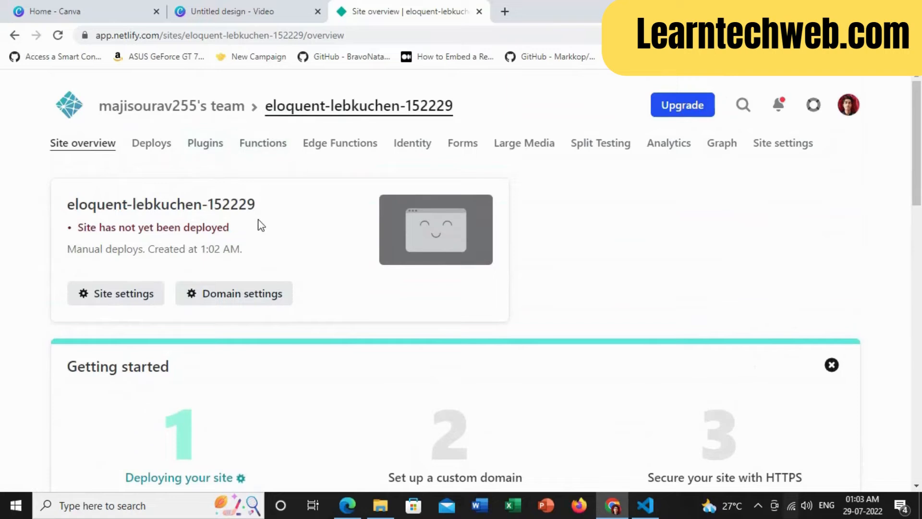
{"action": "left_click", "coordinate": [14, 36]}
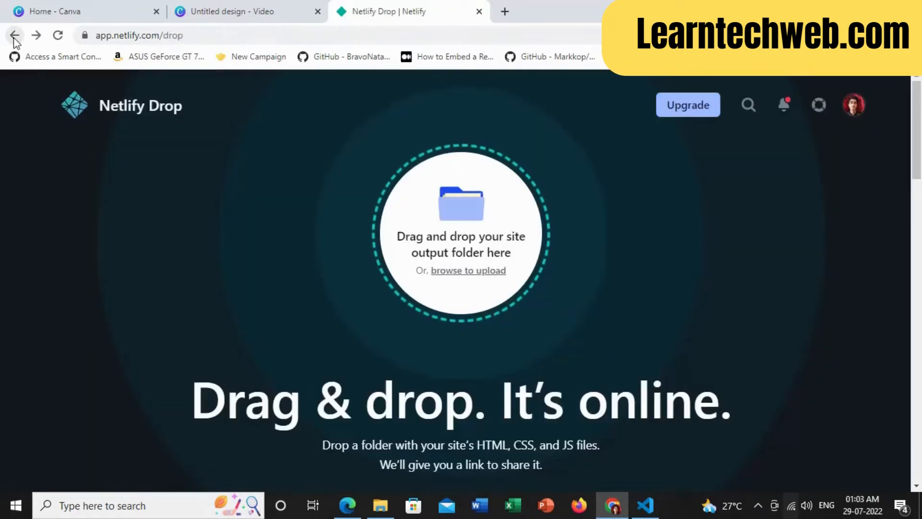
{"action": "left_click", "coordinate": [15, 36]}
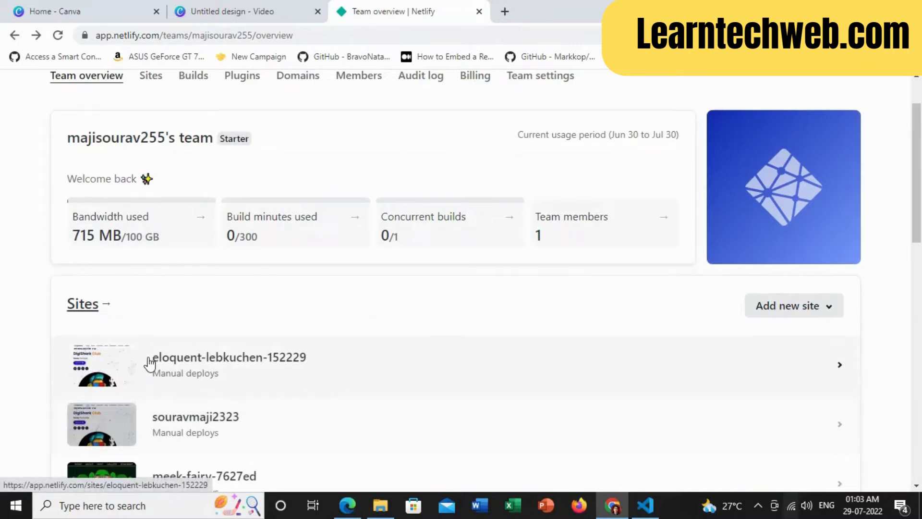
Step: Change the site name from eloquent-lebkuchen-152229 to souravnftwebsite in Site settings and save
{"action": "left_click", "coordinate": [229, 358]}
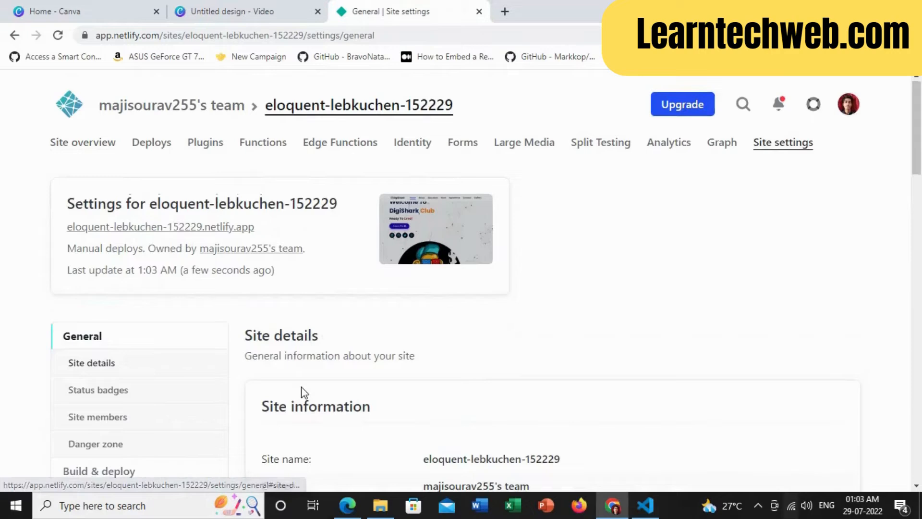
{"action": "scroll", "scroll_direction": "down", "scroll_amount": 3}
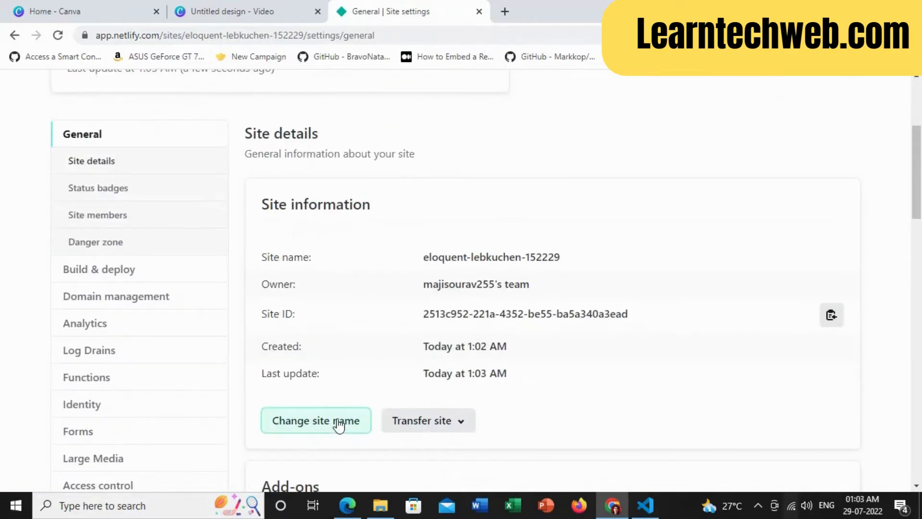
{"action": "left_click", "coordinate": [316, 420]}
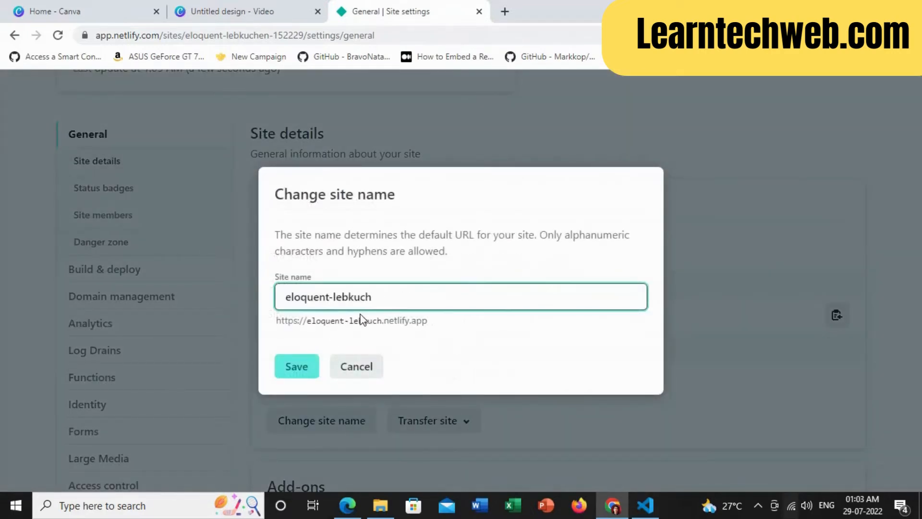
{"action": "type", "text": "sou"}
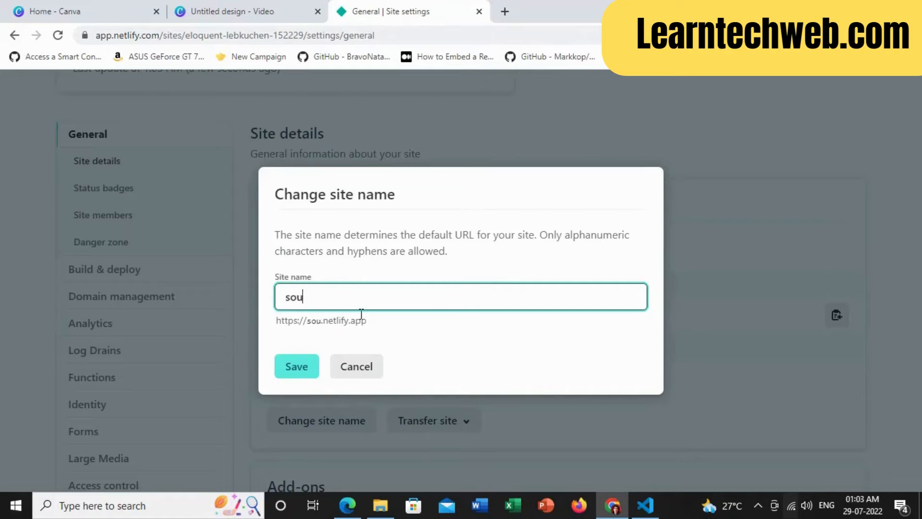
{"action": "type", "text": "ravnft"}
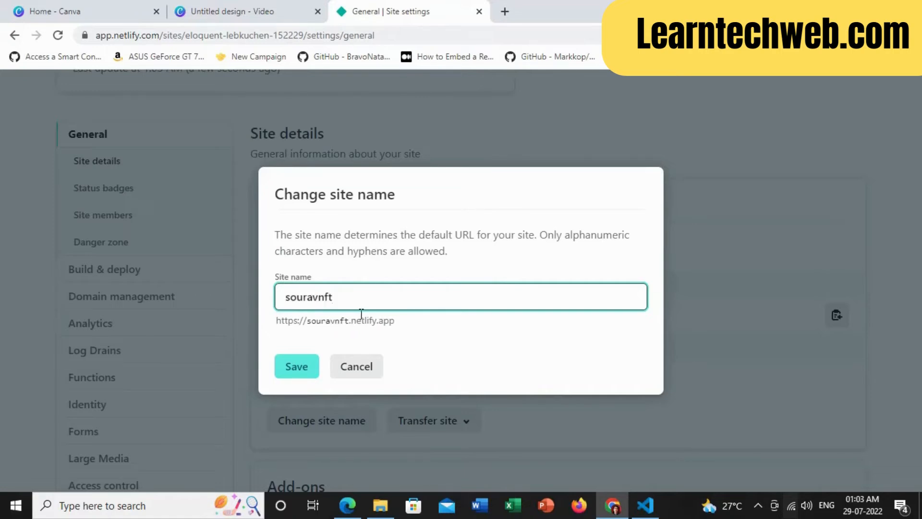
{"action": "type", "text": "website"}
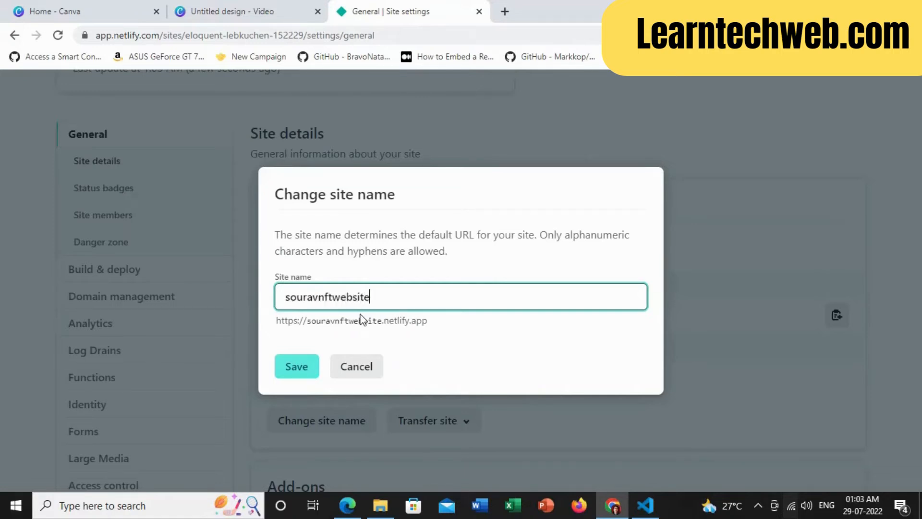
{"action": "left_click", "coordinate": [297, 366]}
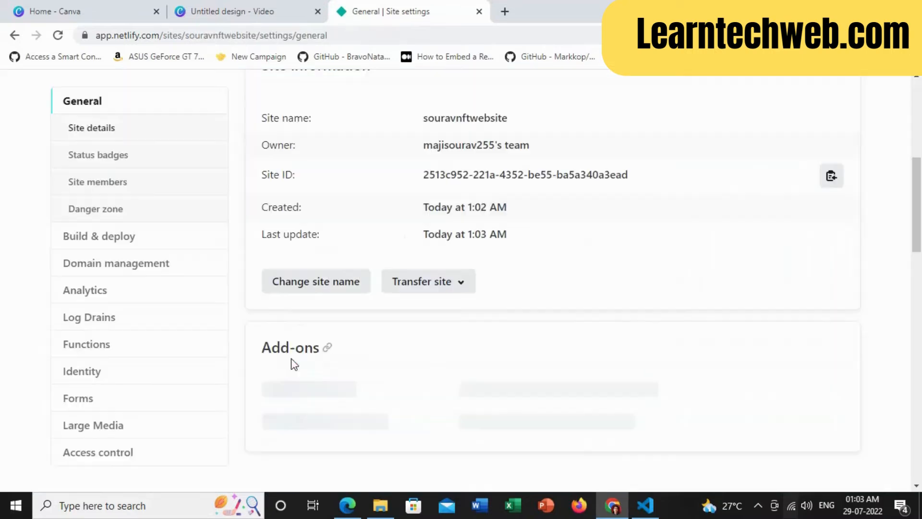
{"action": "scroll", "scroll_direction": "up", "scroll_amount": 3}
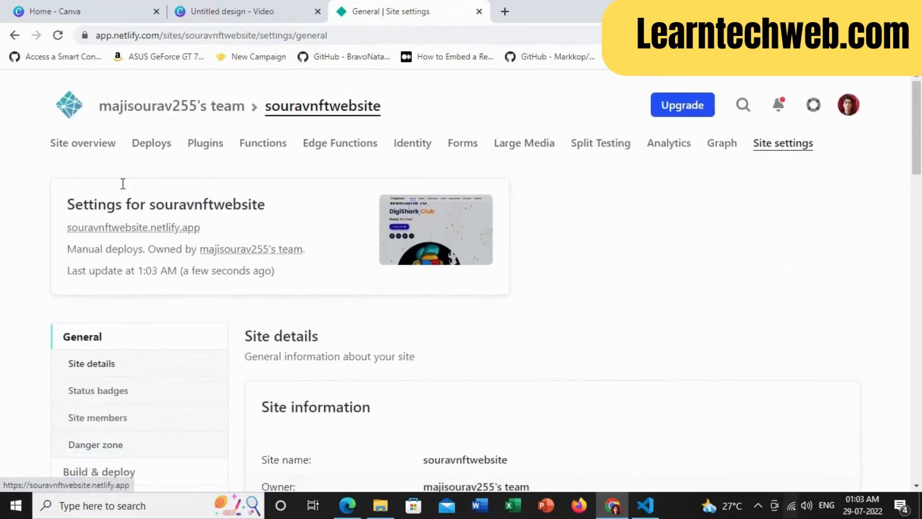
Step: Load souravnftwebsite.netlify.app live and check the Home, team and About Us sections render
{"action": "left_click", "coordinate": [133, 227]}
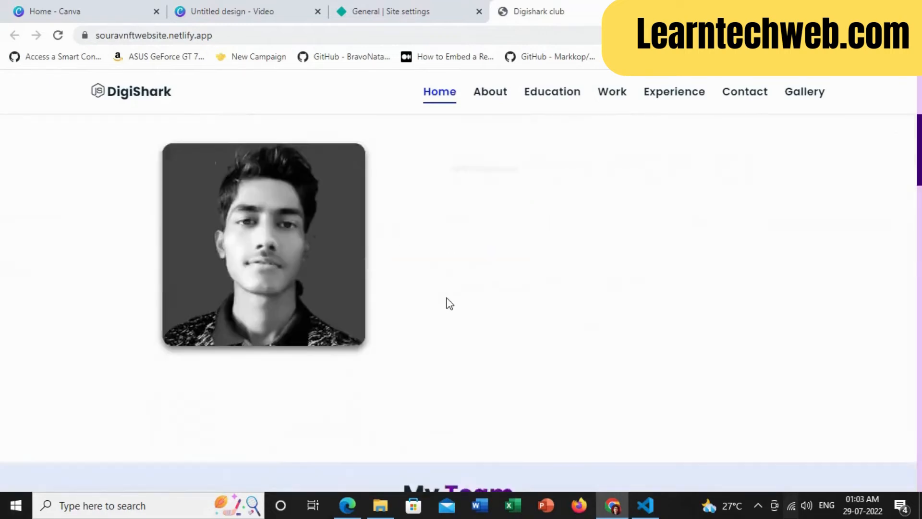
{"action": "scroll", "scroll_direction": "down", "scroll_amount": 3}
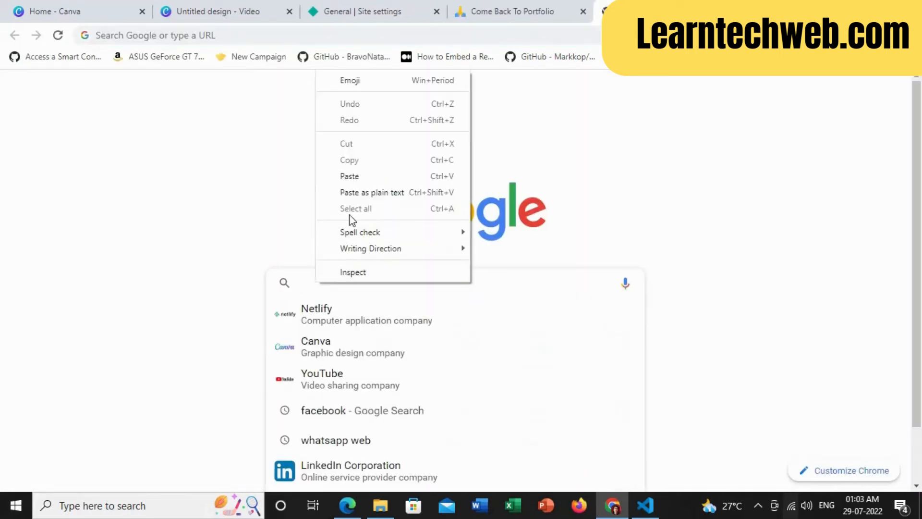
{"action": "left_click", "coordinate": [349, 176]}
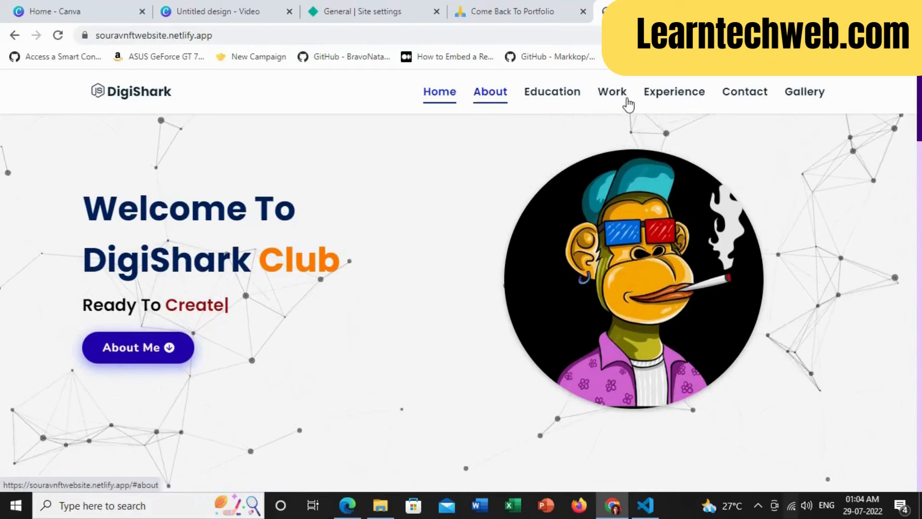
{"action": "scroll", "scroll_direction": "down", "scroll_amount": 3}
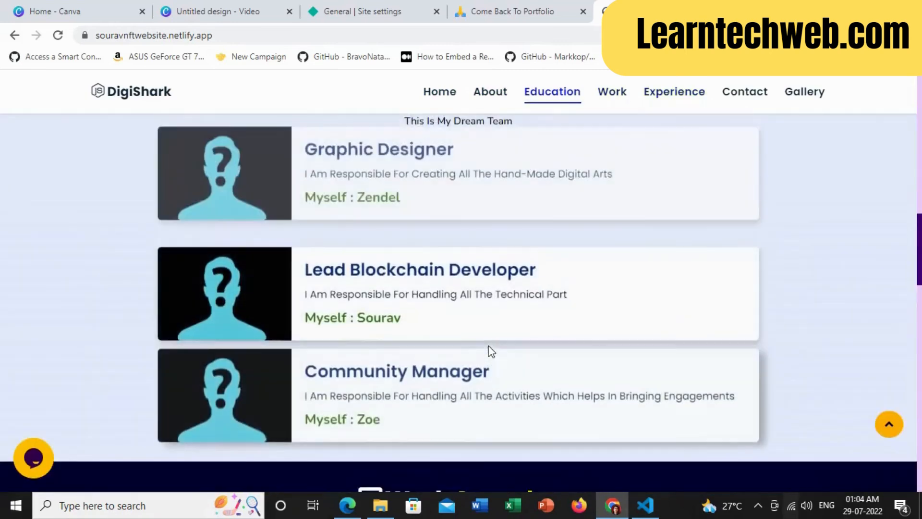
{"action": "left_click", "coordinate": [489, 91]}
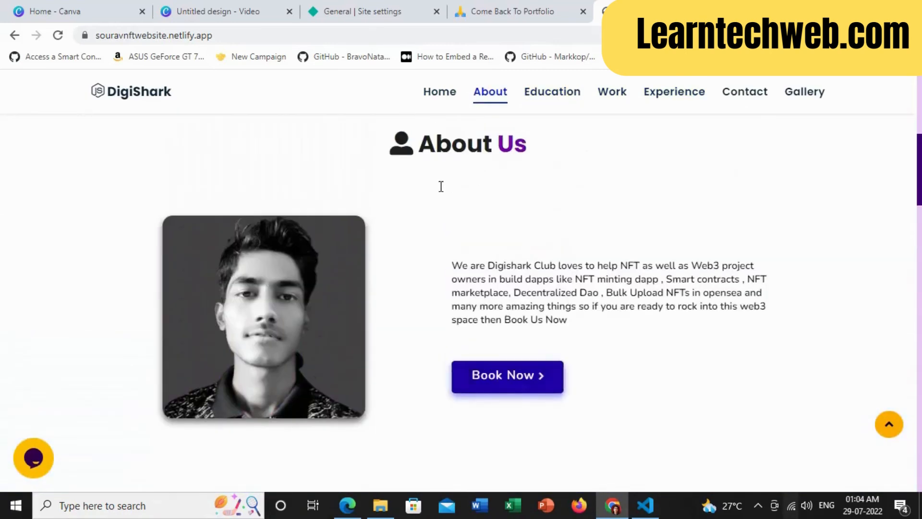
{"action": "left_click", "coordinate": [439, 91]}
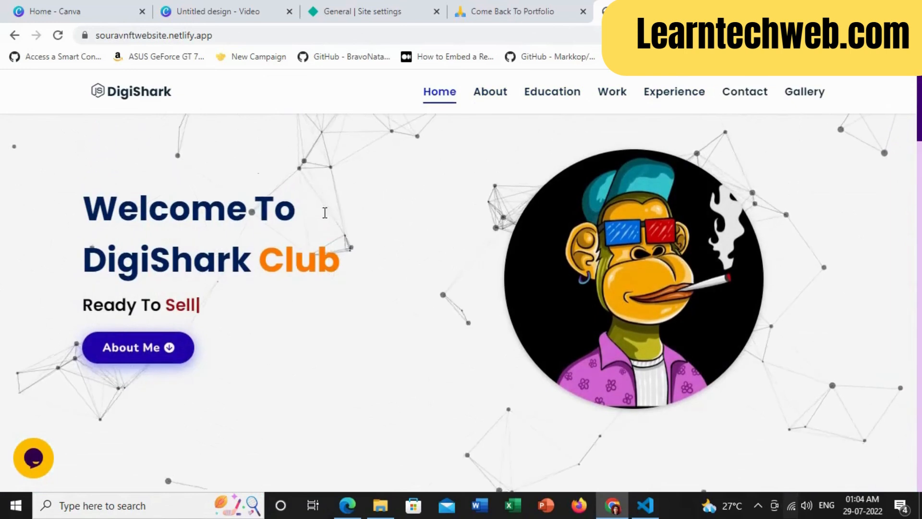